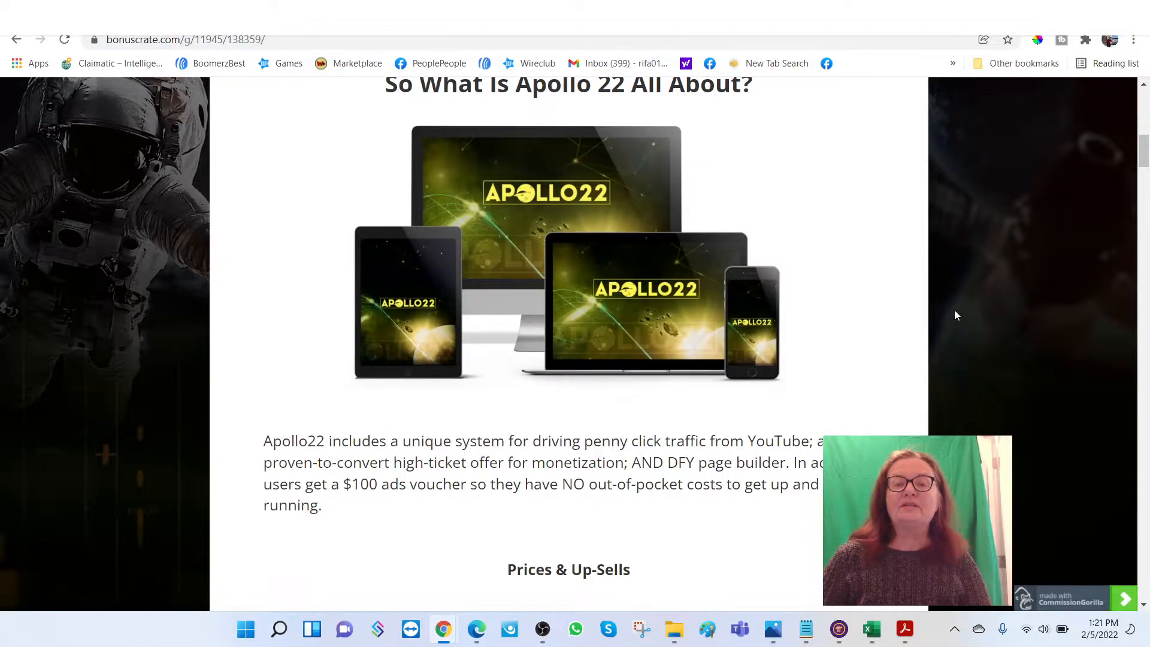
Read through Apollo 22's pricing funnel and upsells #1 to #5, ending at the Reseller description.
scroll("down", 3)
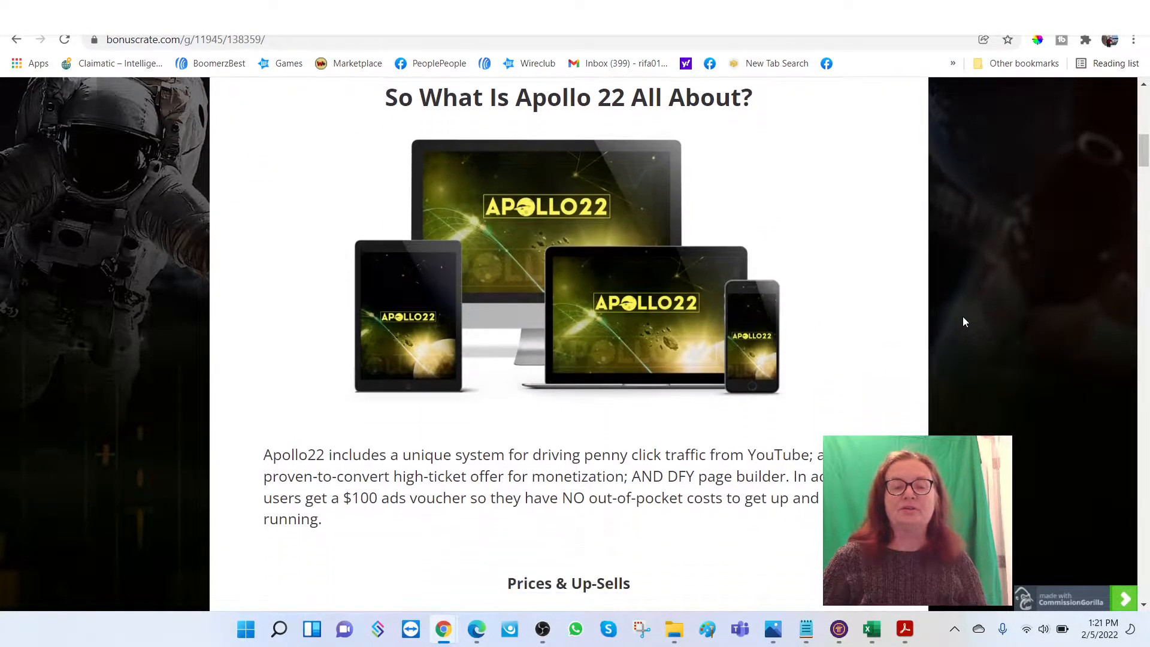
scroll("down", 3)
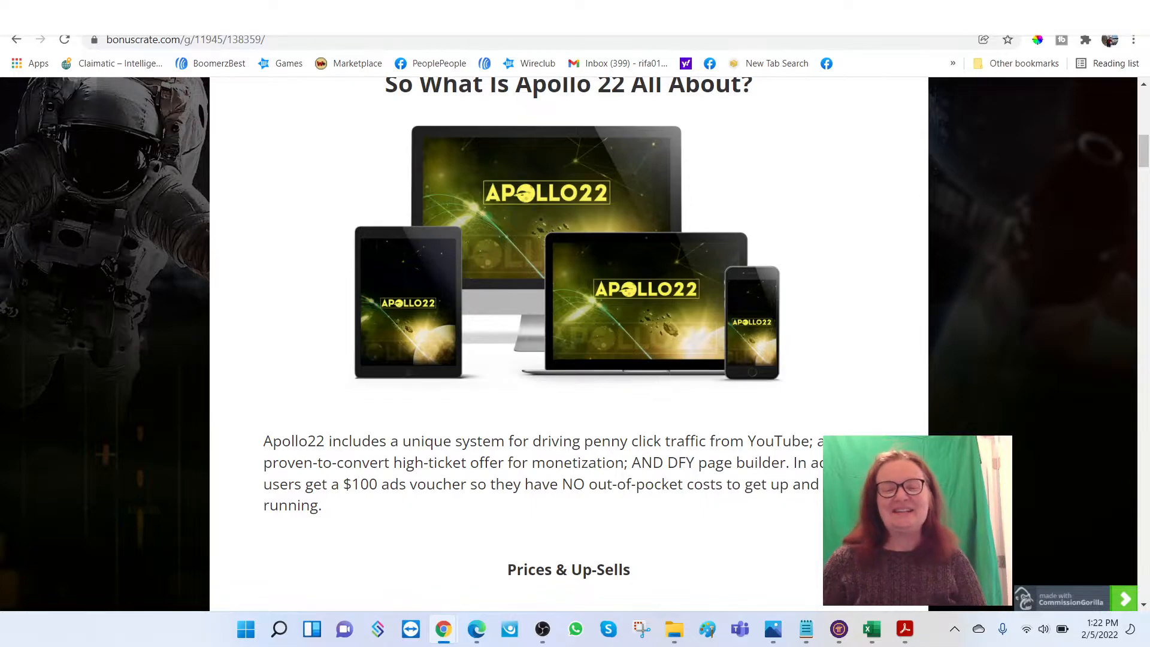
scroll("down", 3)
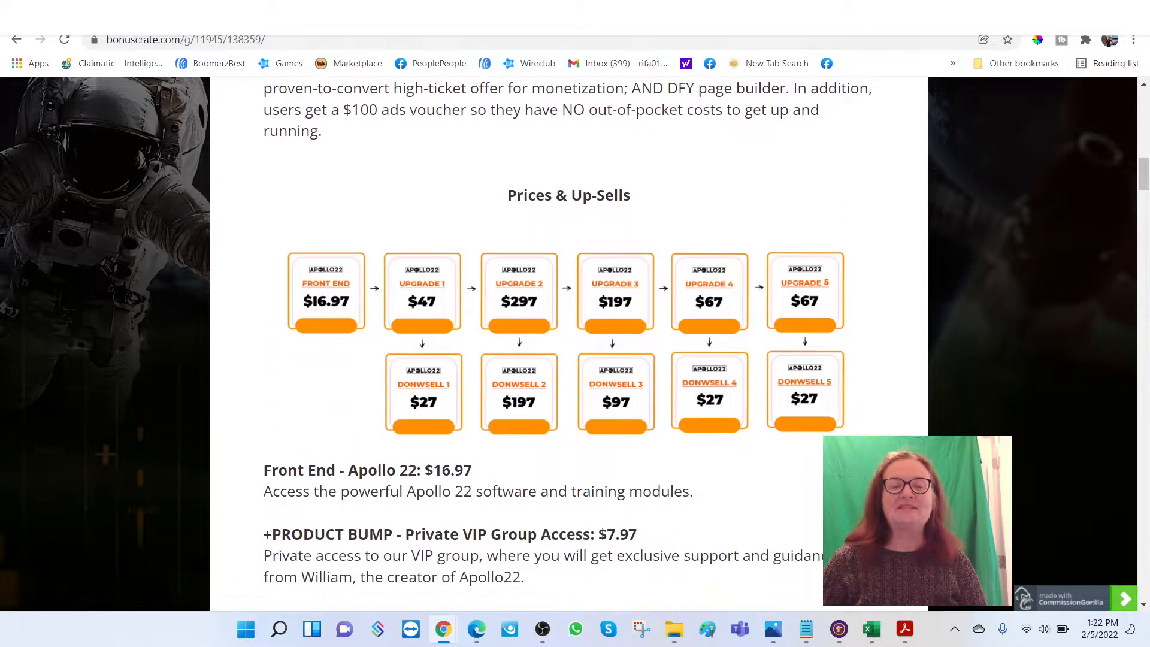
scroll("down", 3)
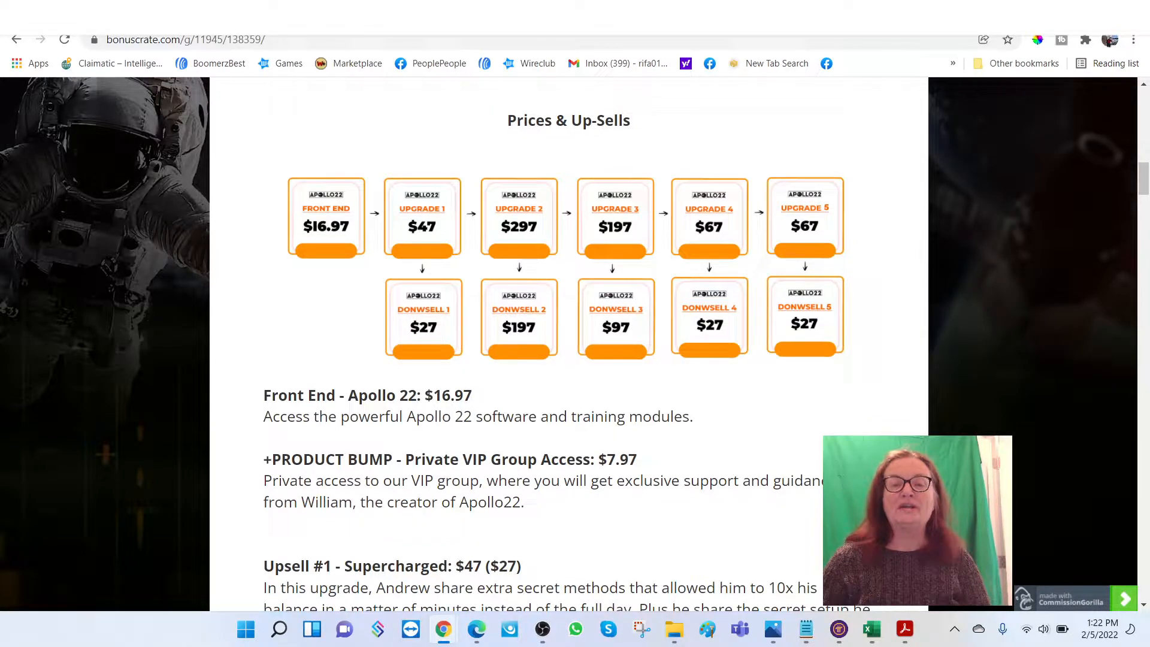
scroll("down", 3)
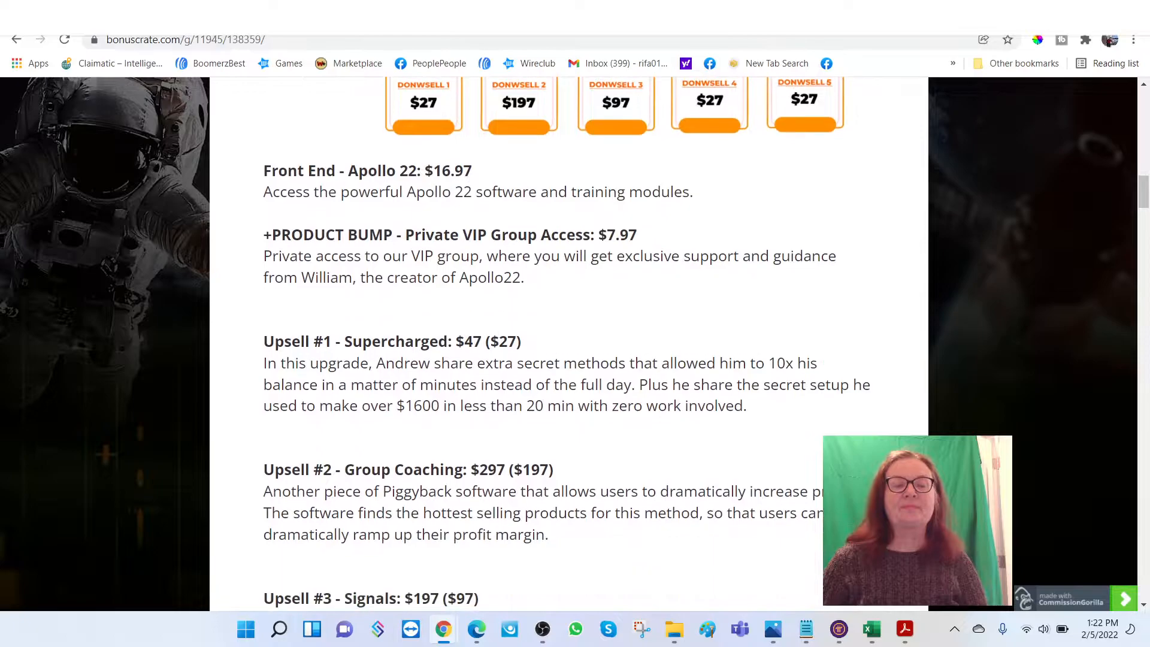
scroll("down", 3)
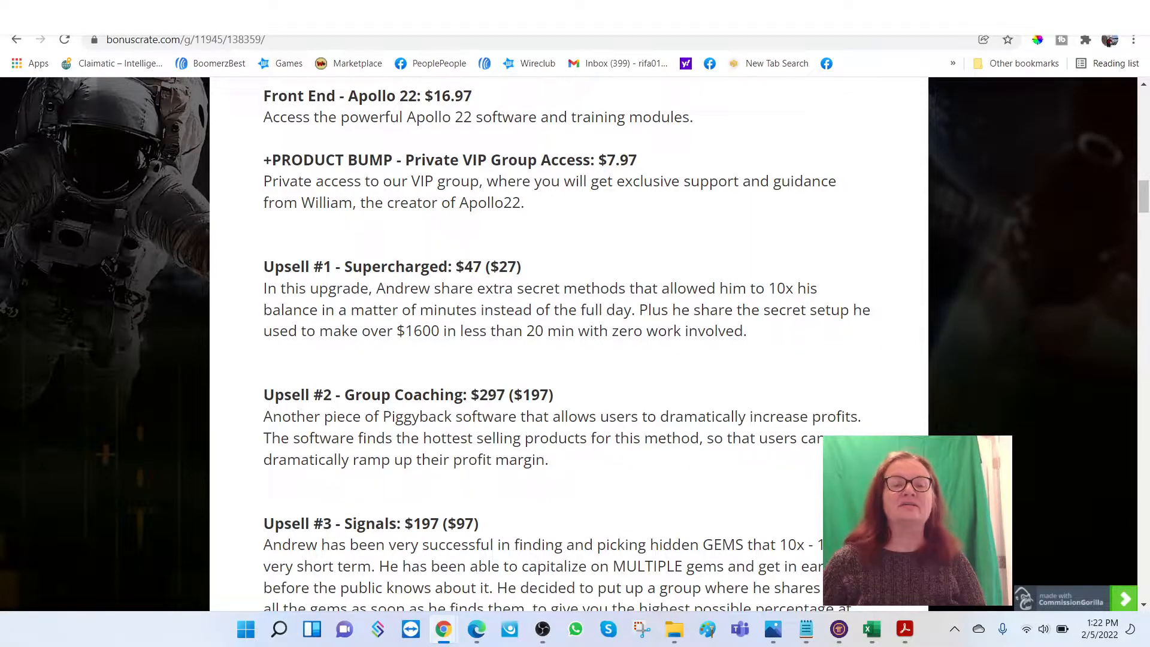
scroll("down", 3)
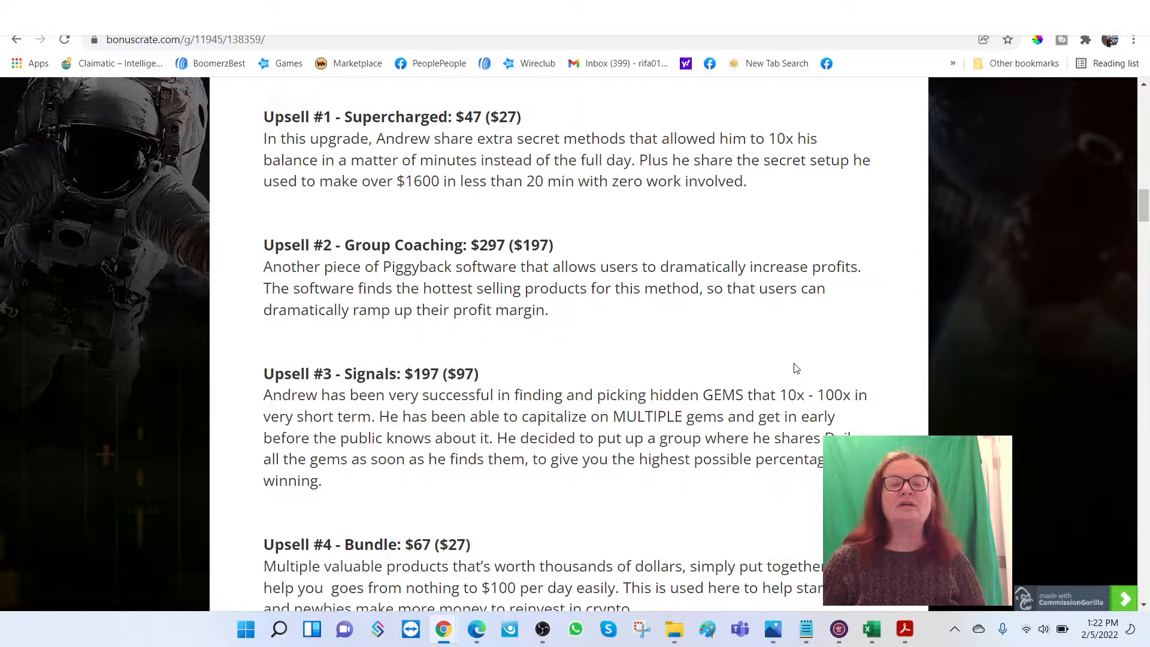
scroll("down", 3)
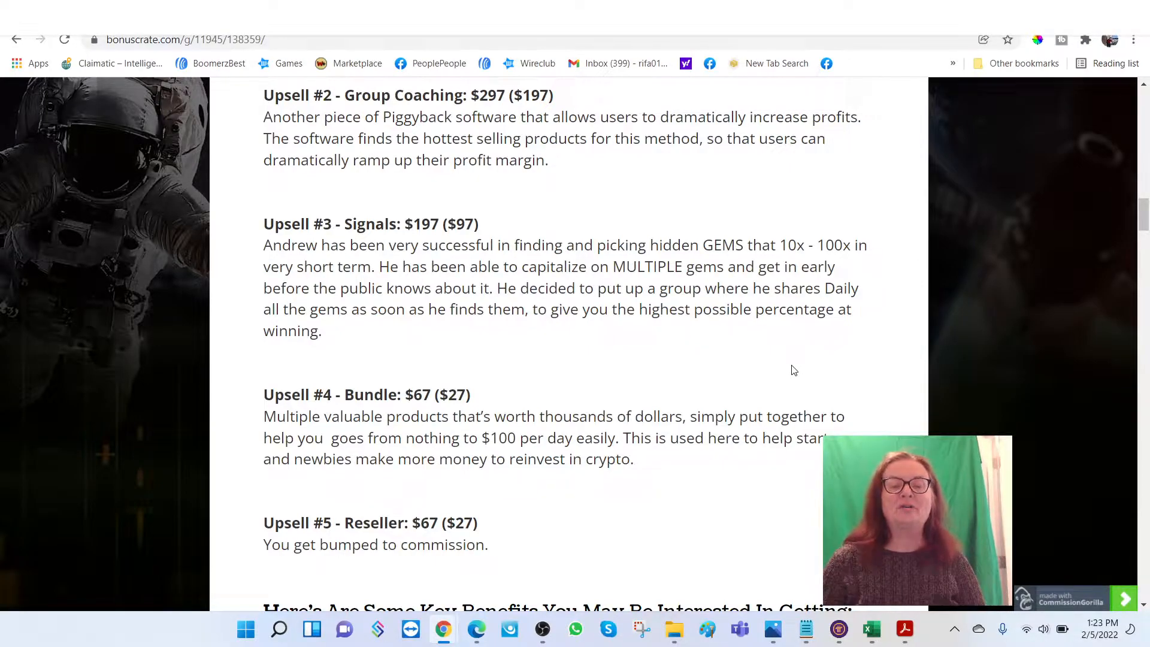
scroll("down", 3)
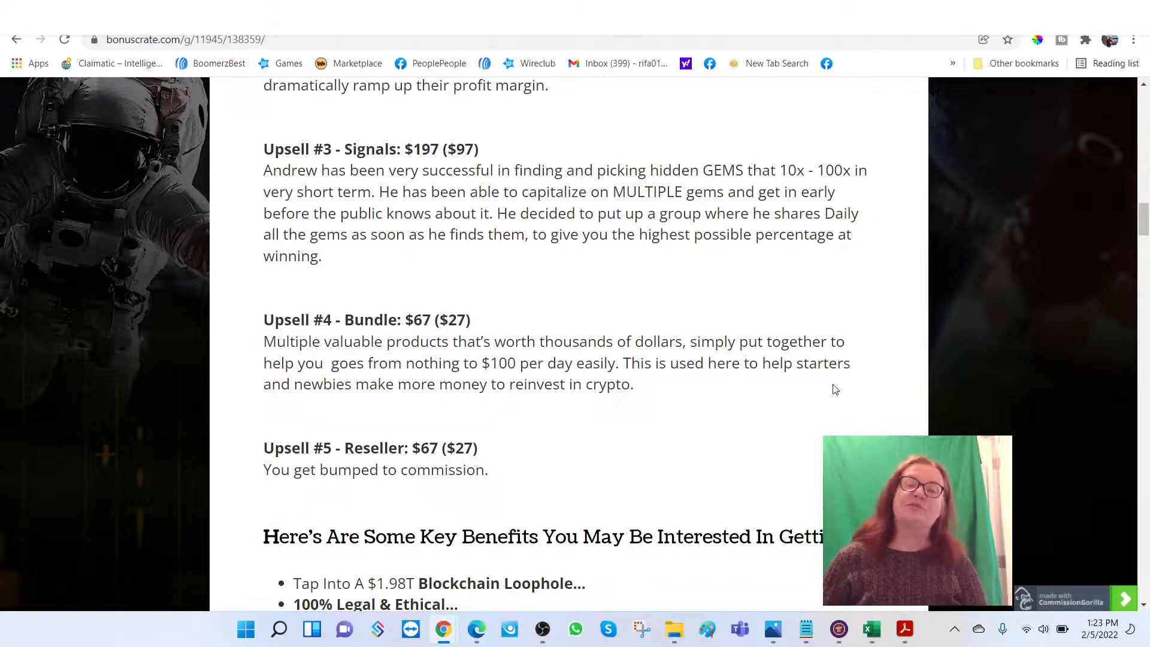
mouse_move(876, 328)
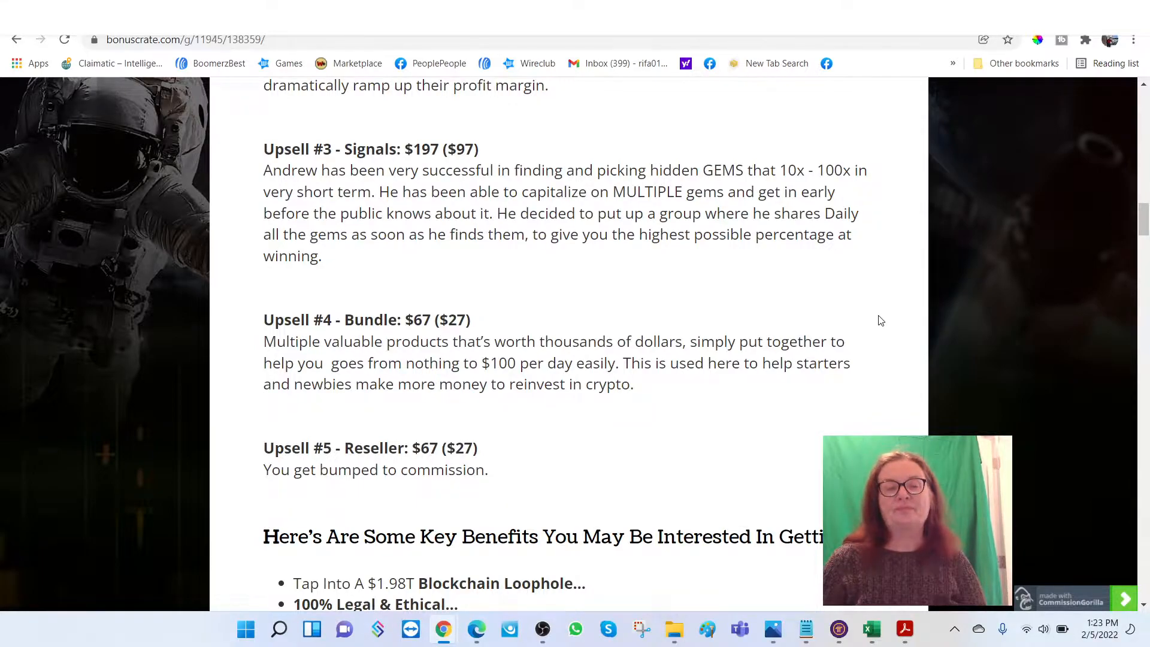
Read past the key benefits, red purchase button and money-back guarantee to the Nova bonus tutorial.
scroll("down", 3)
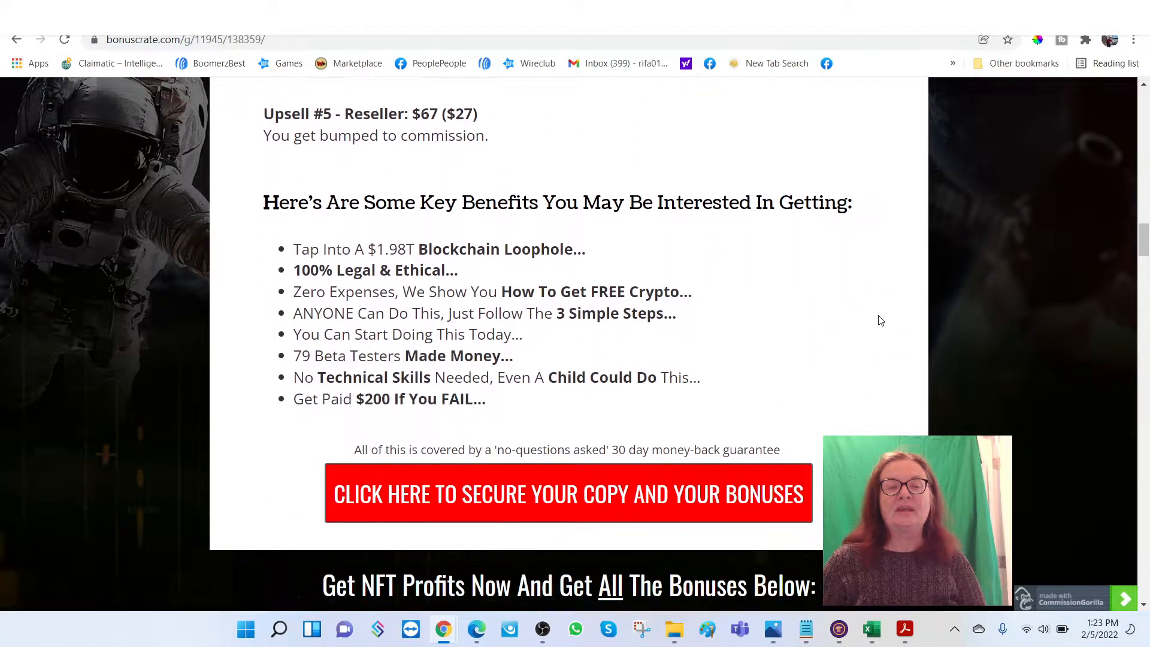
scroll("down", 3)
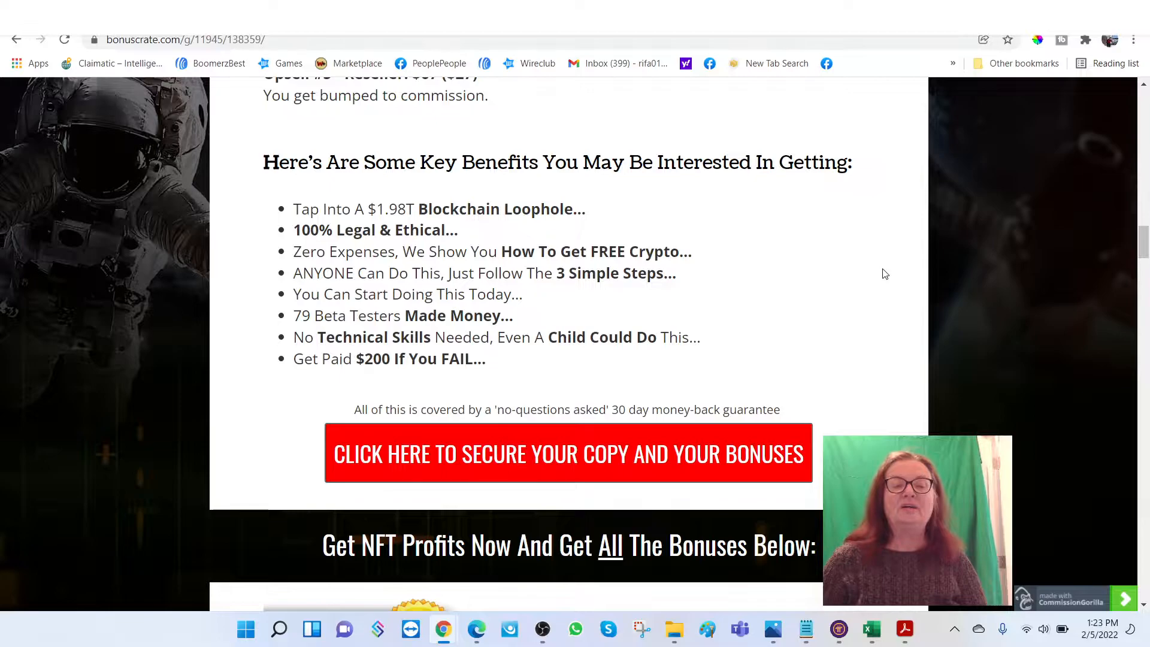
scroll("down", 3)
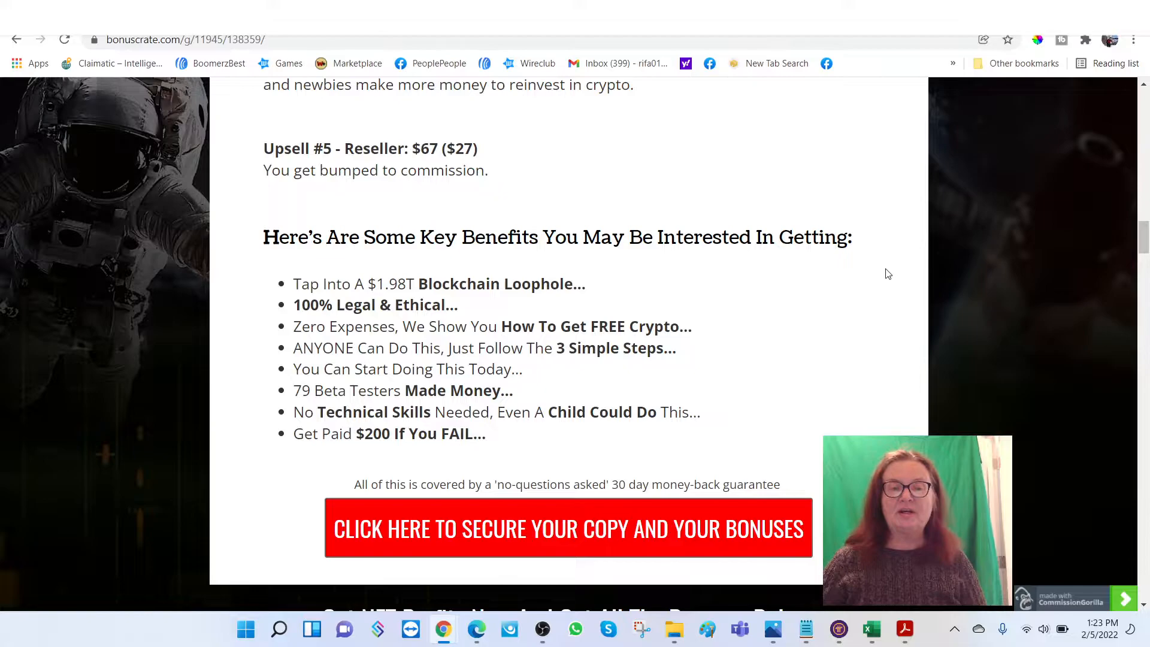
scroll("down", 3)
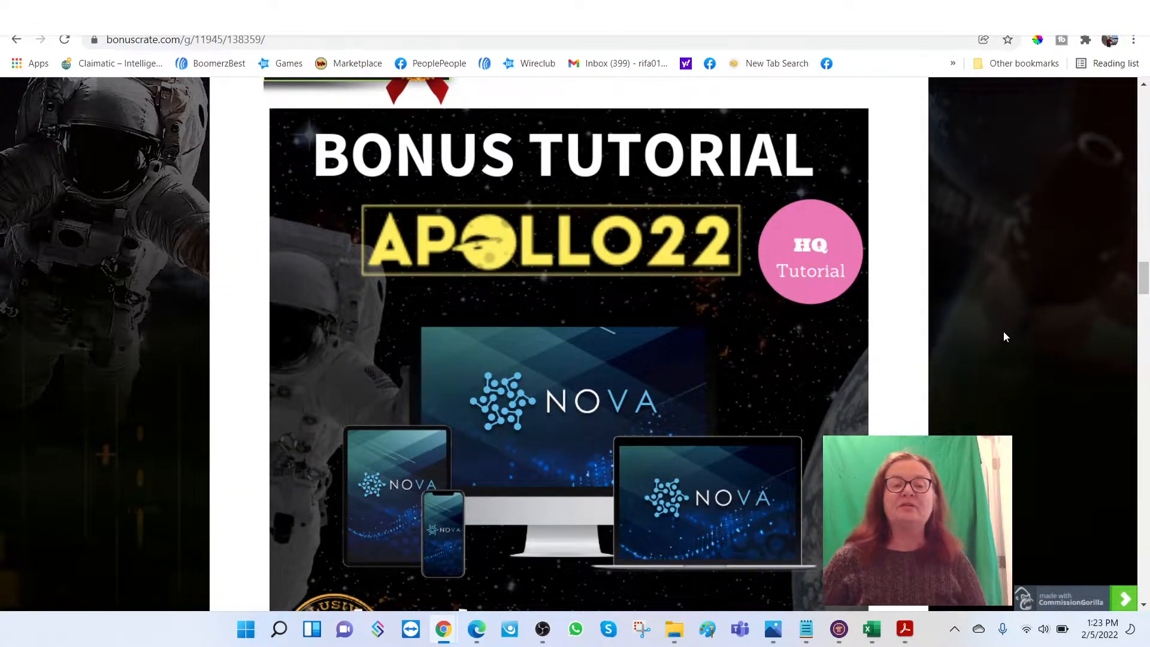
Review Bonus #3, Bonus #4 and Atomic DFY, then return to the 'Get All The Bonuses Below' heading.
scroll("down", 3)
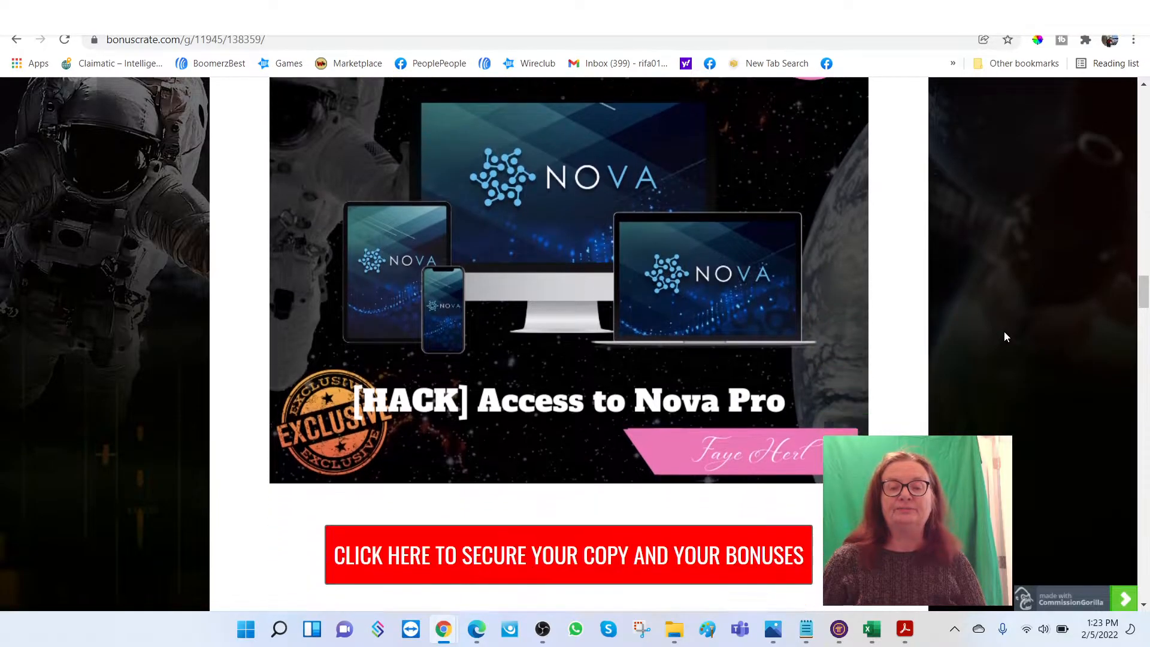
scroll("down", 3)
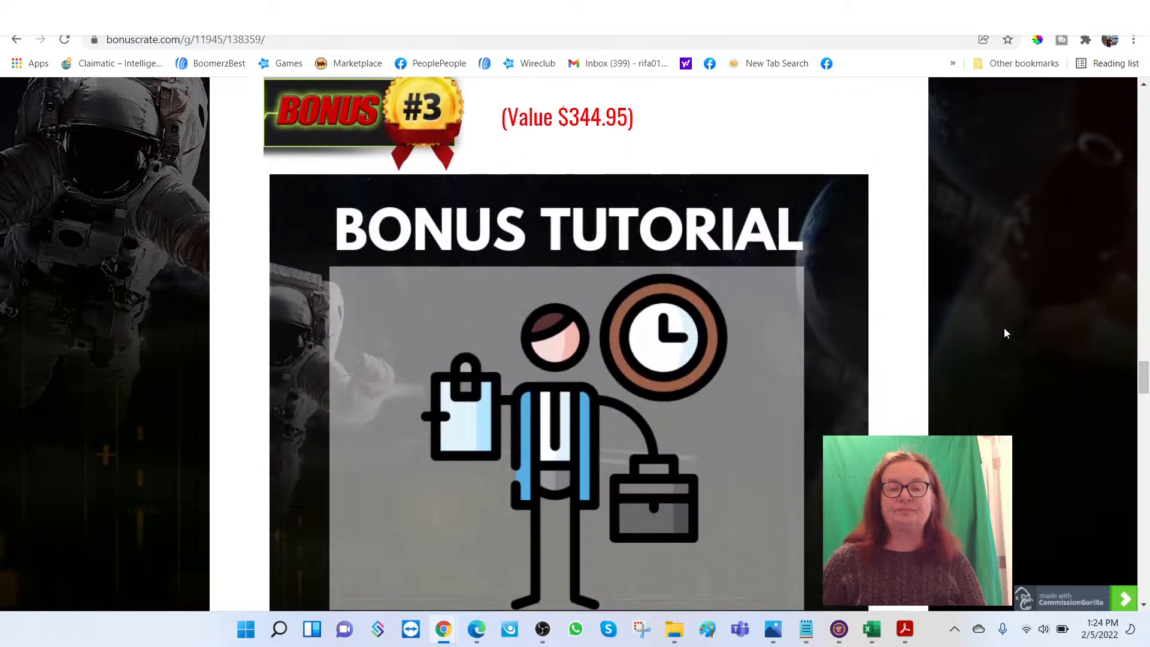
scroll("down", 3)
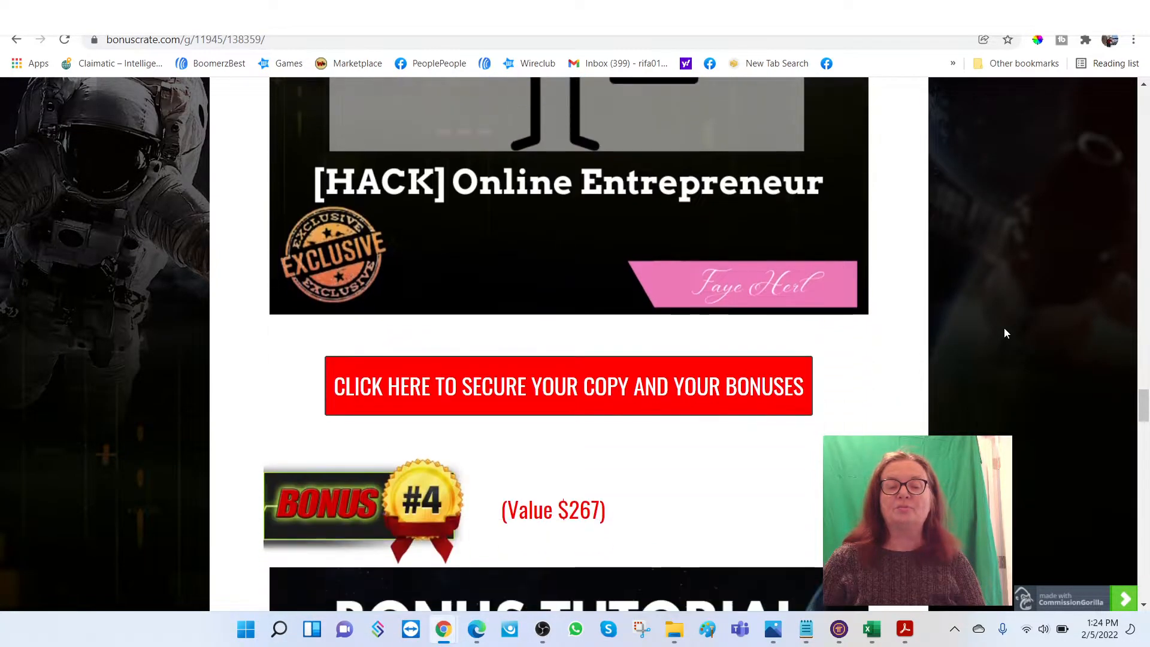
scroll("down", 3)
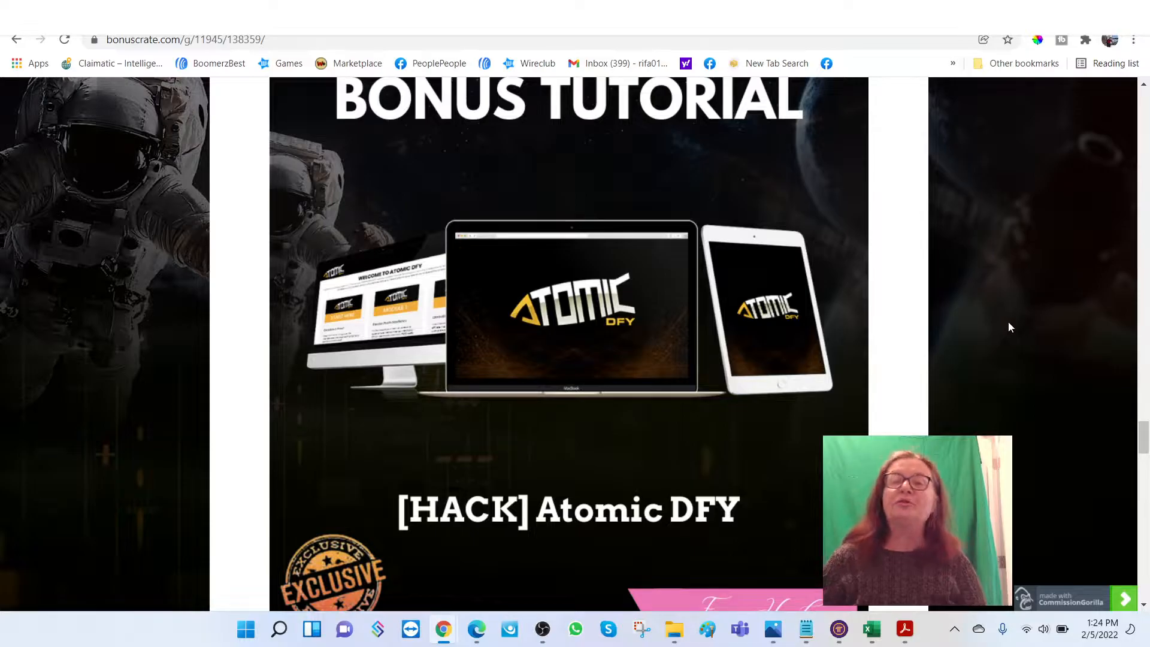
scroll("down", 3)
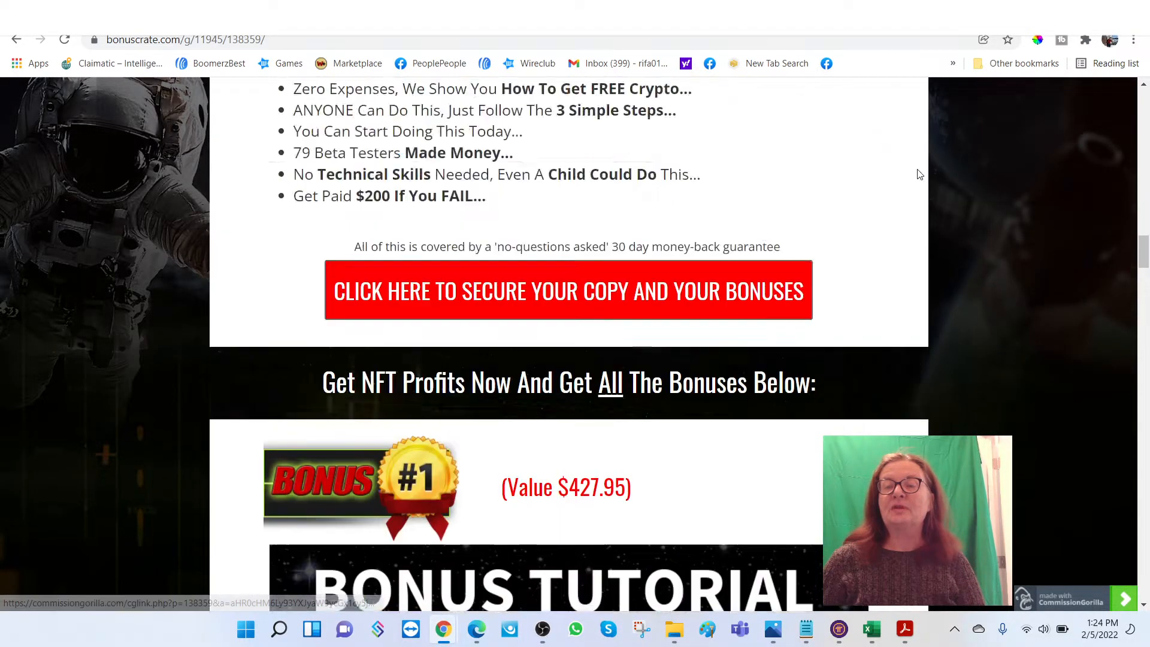
scroll("down", 3)
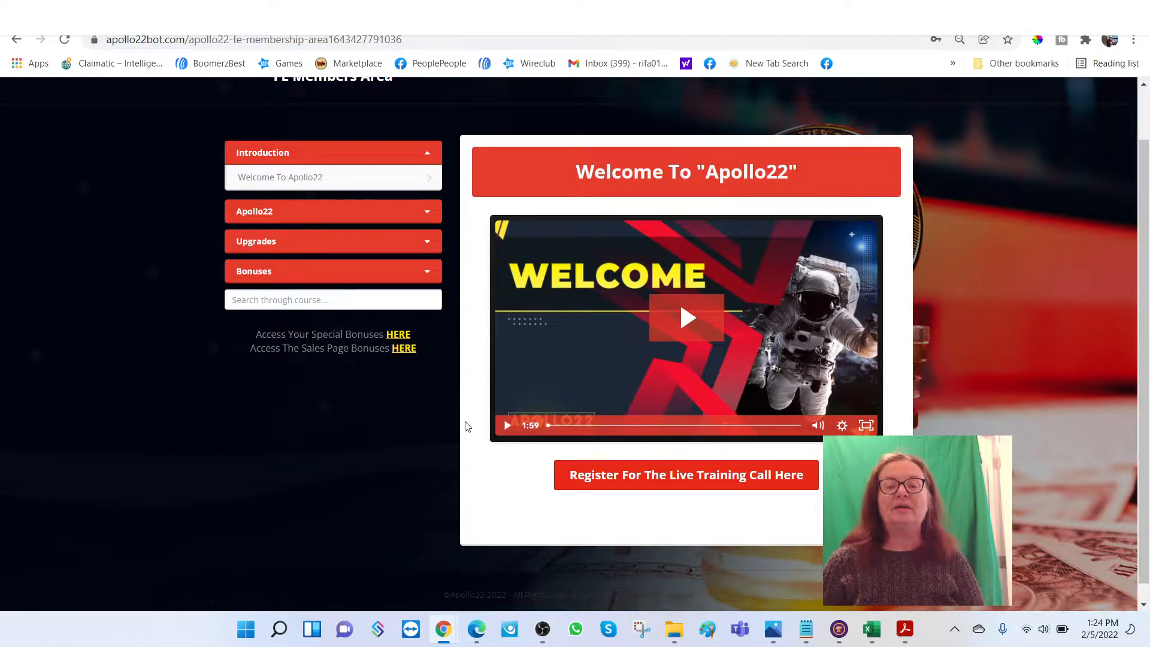
Play the Welcome To Apollo22 video on the members area introduction page.
left_click(686, 317)
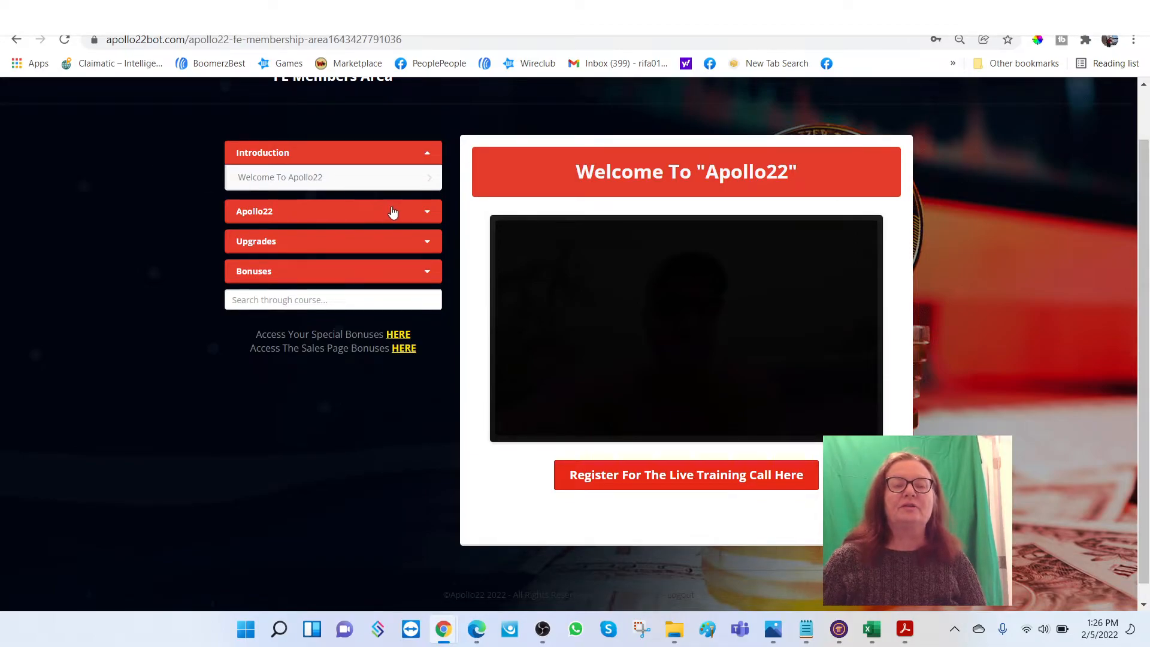
Expand the Apollo22 accordion to show its six modules, then go to the Bonuscrate bonus tab.
left_click(332, 212)
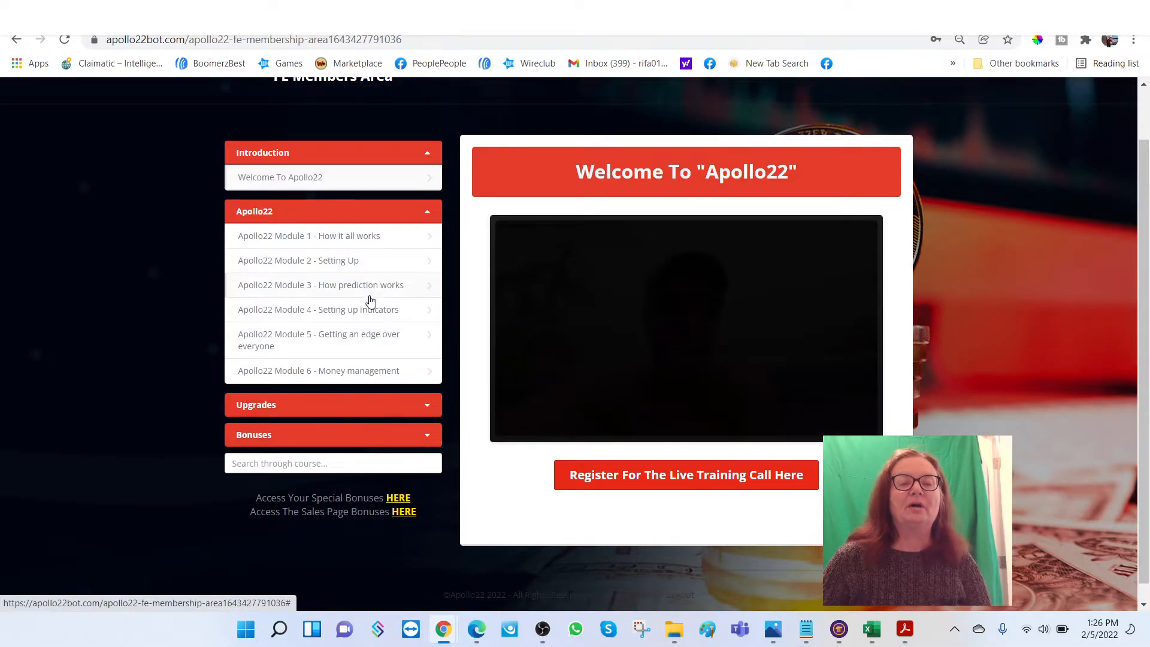
mouse_move(371, 341)
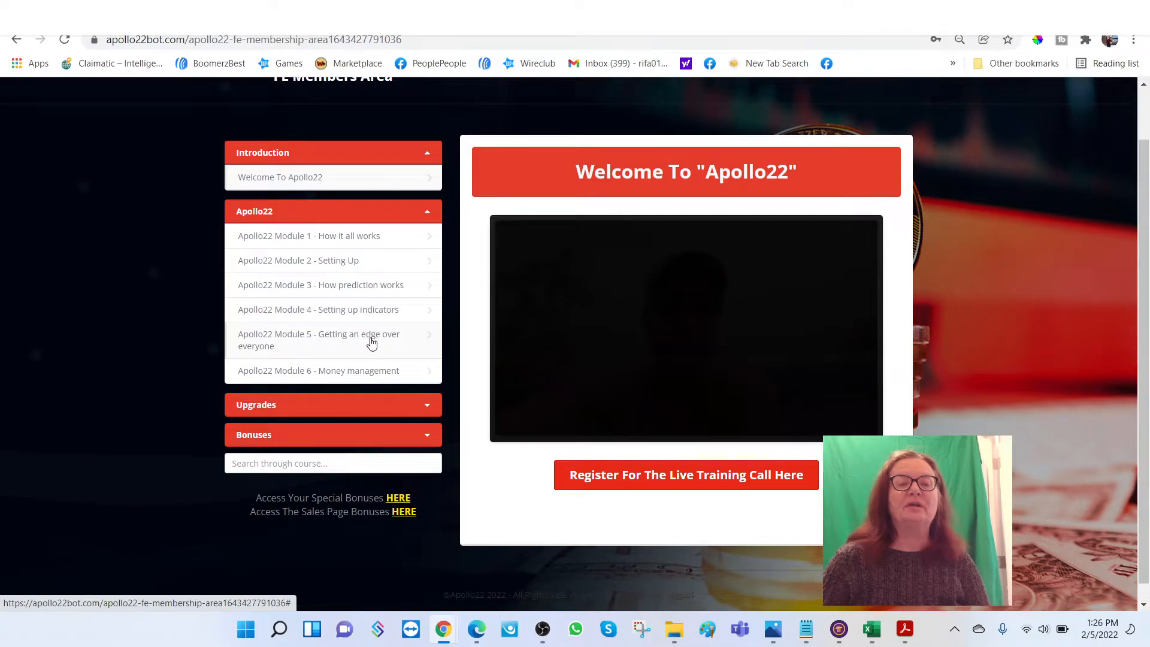
mouse_move(380, 370)
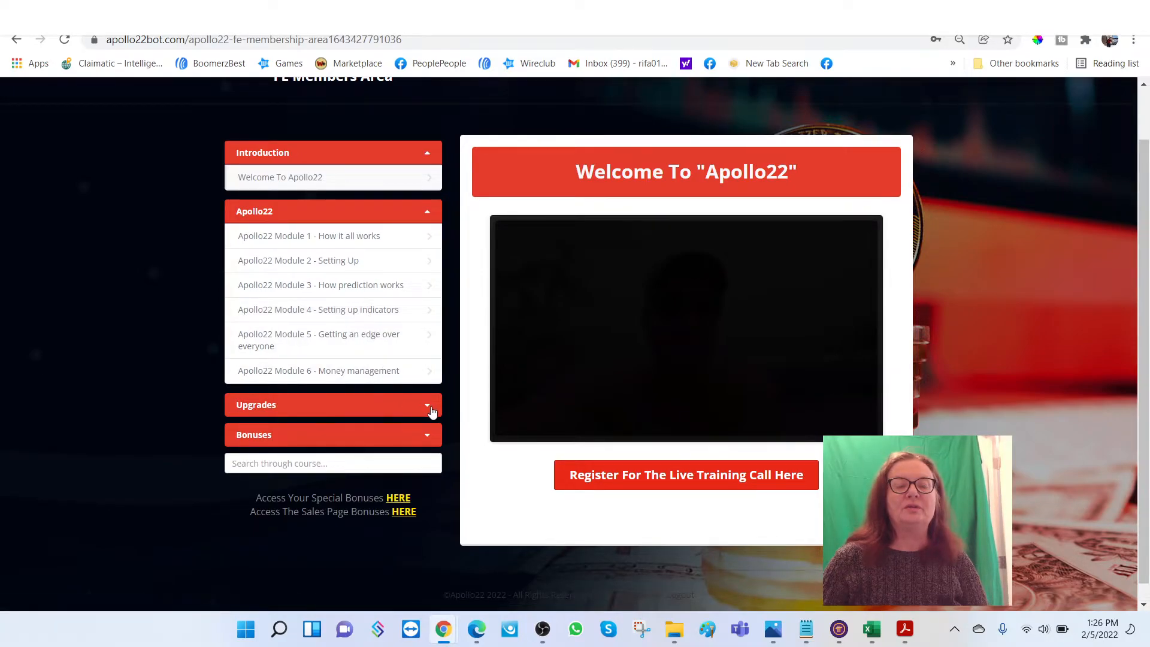
left_click(331, 404)
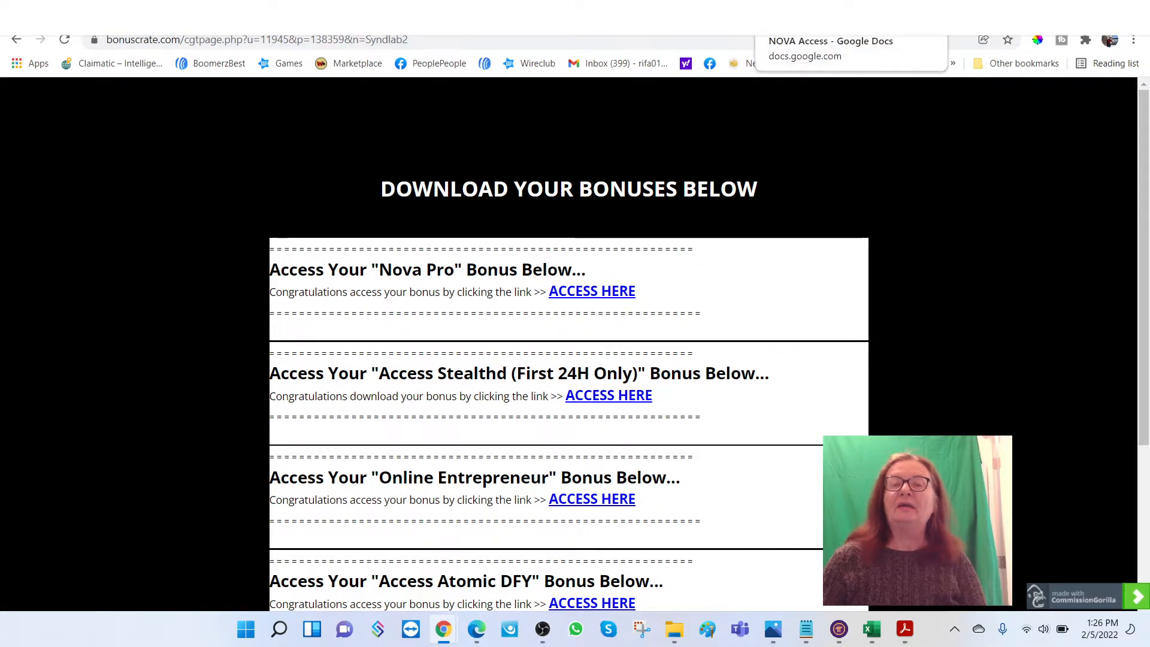
Follow the NOVA FE link in the NOVA Access document to the Nova members area.
left_click(850, 48)
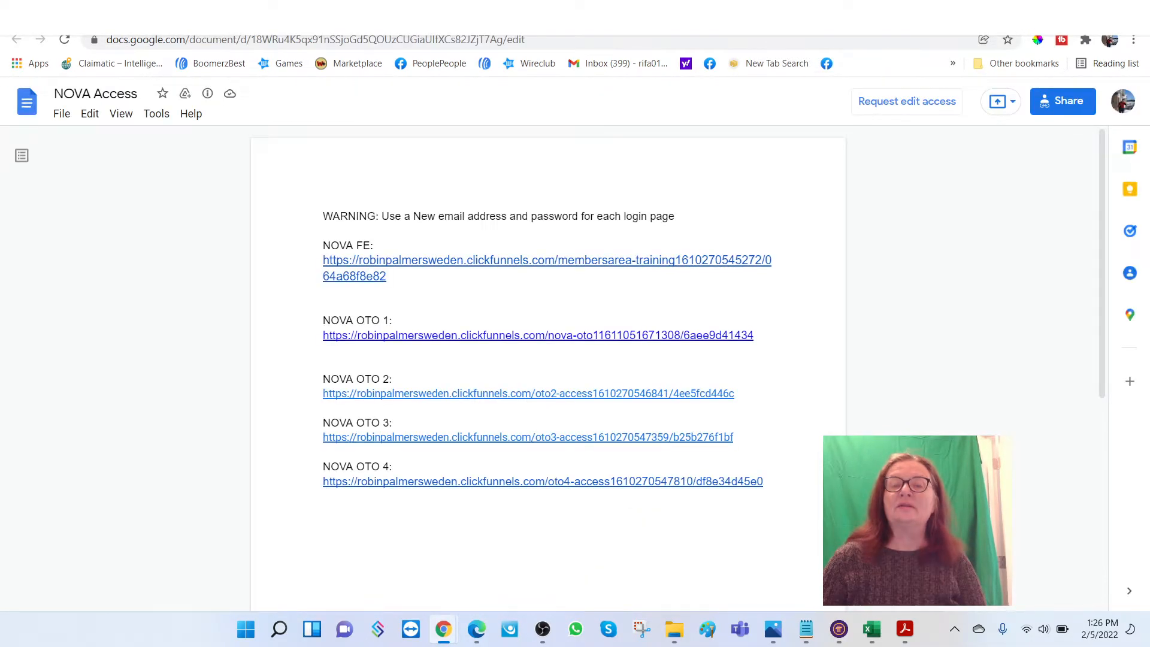
left_click(546, 260)
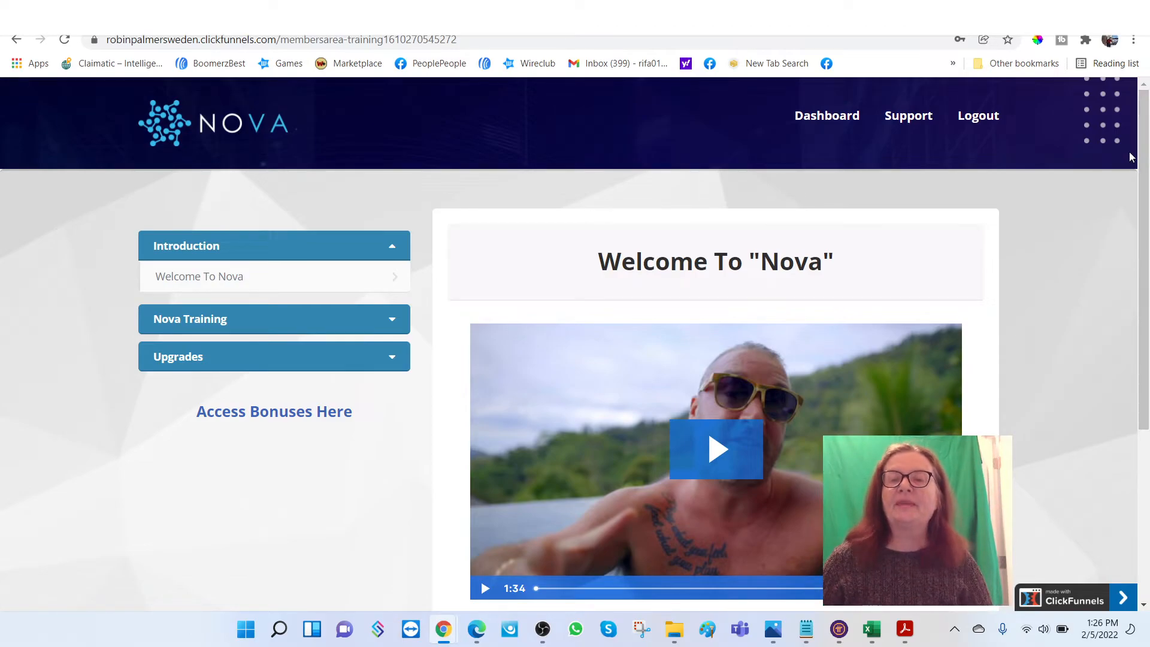
Play the Welcome To Nova video, then go to the StealthD members area course page.
scroll("down", 3)
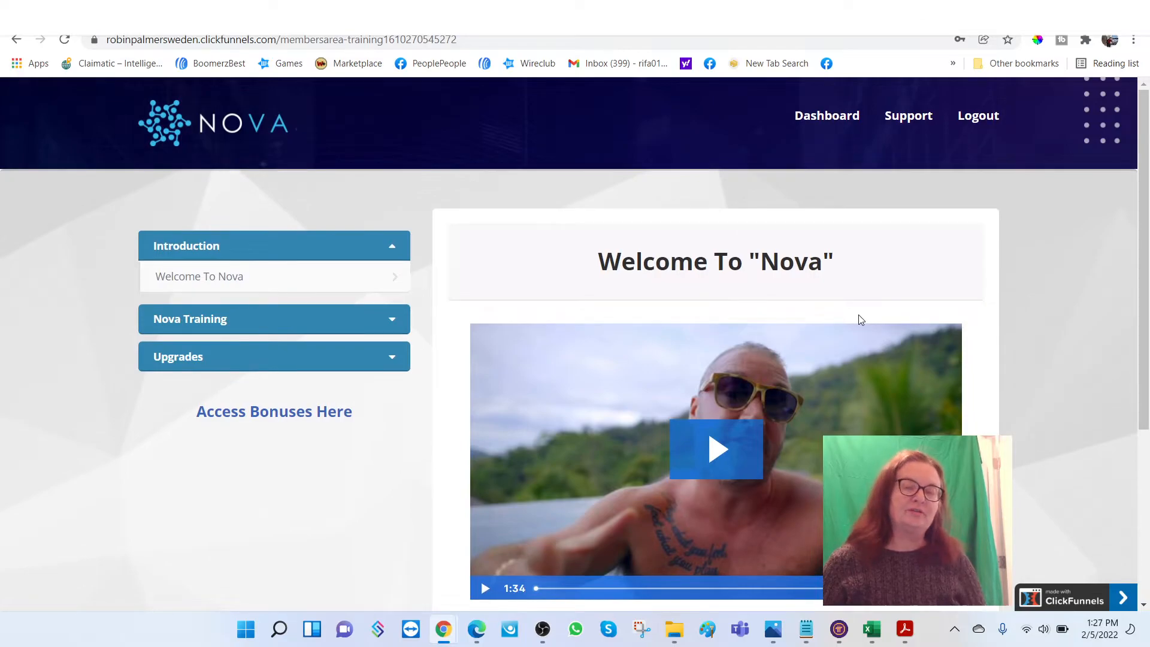
scroll("down", 3)
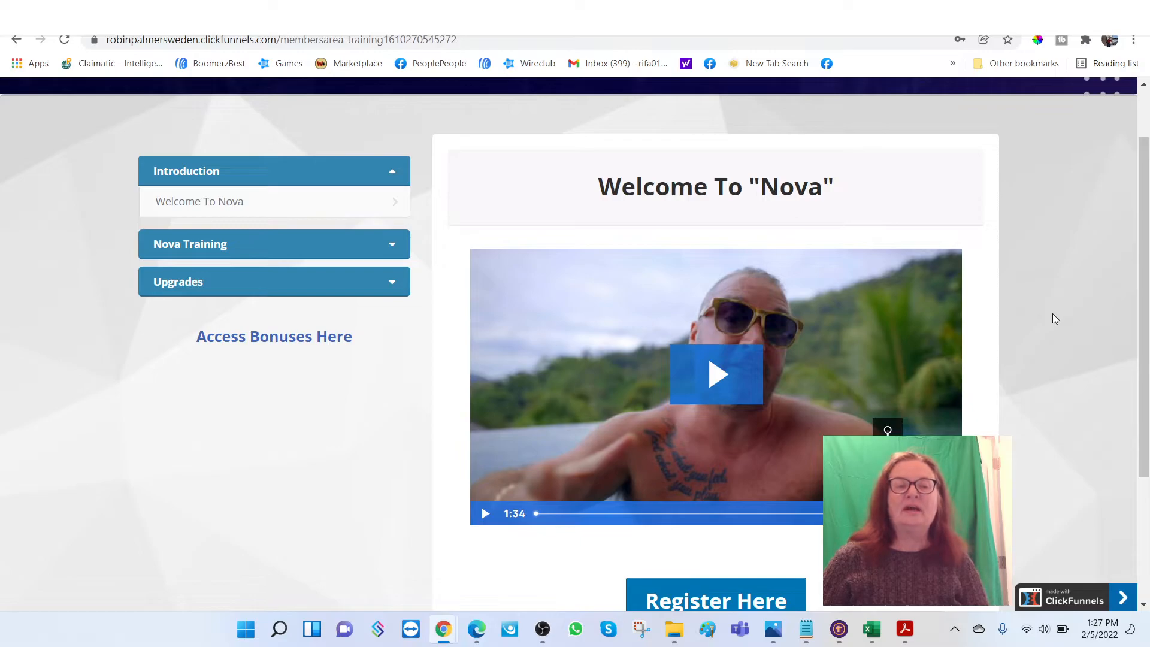
mouse_move(1089, 297)
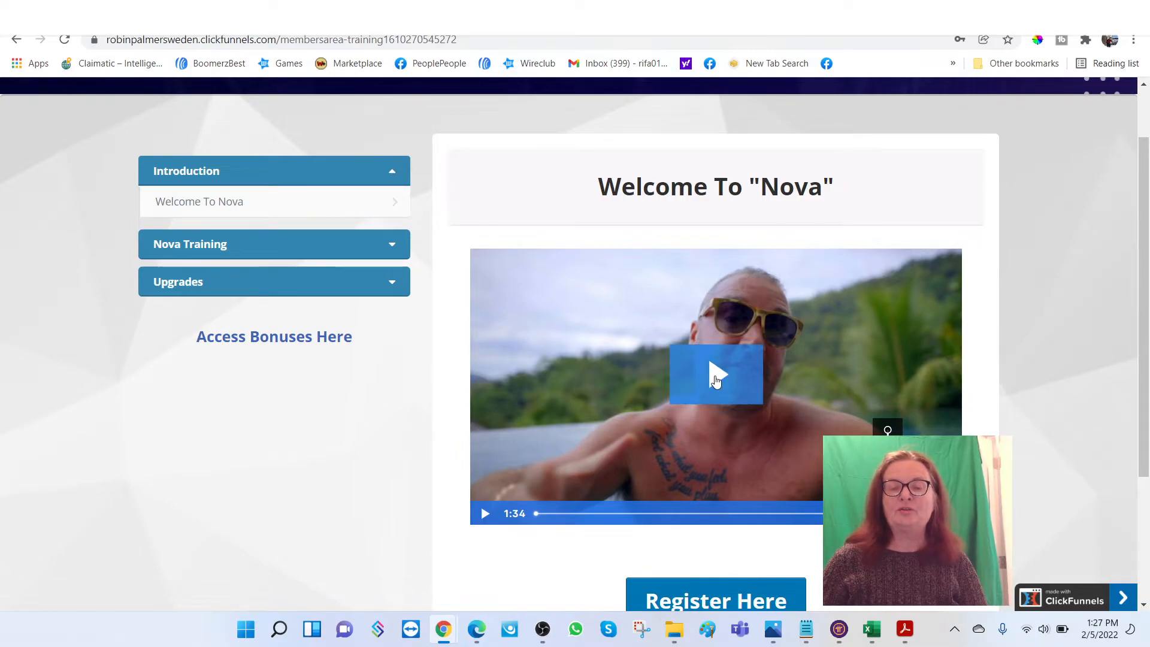
left_click(715, 373)
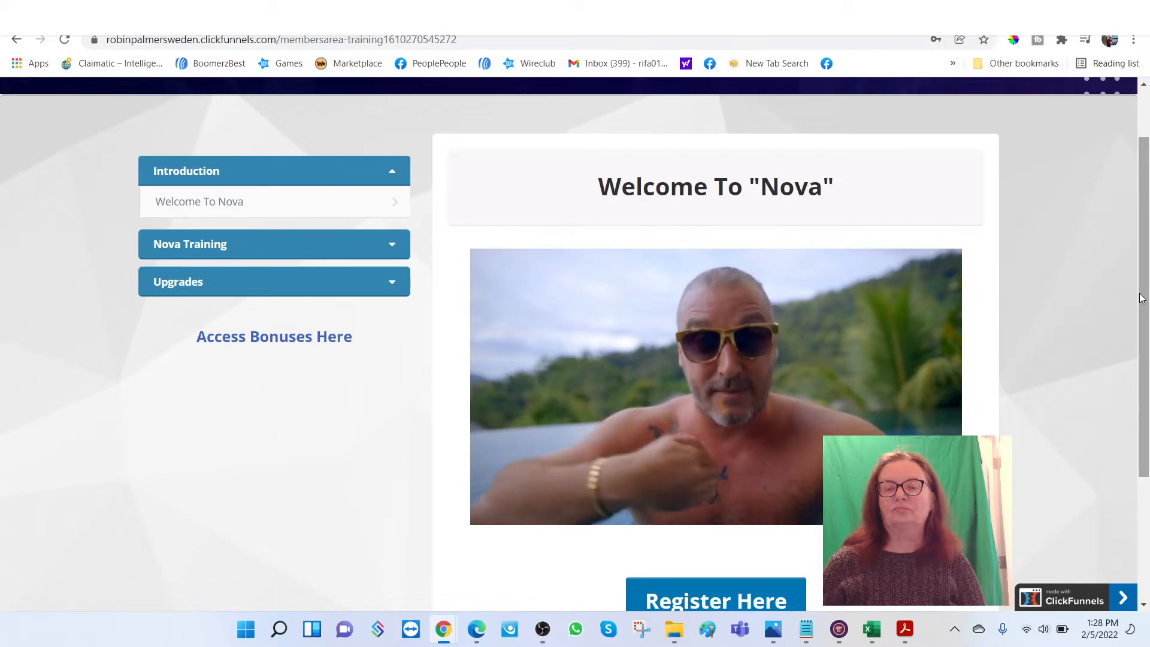
left_click(715, 385)
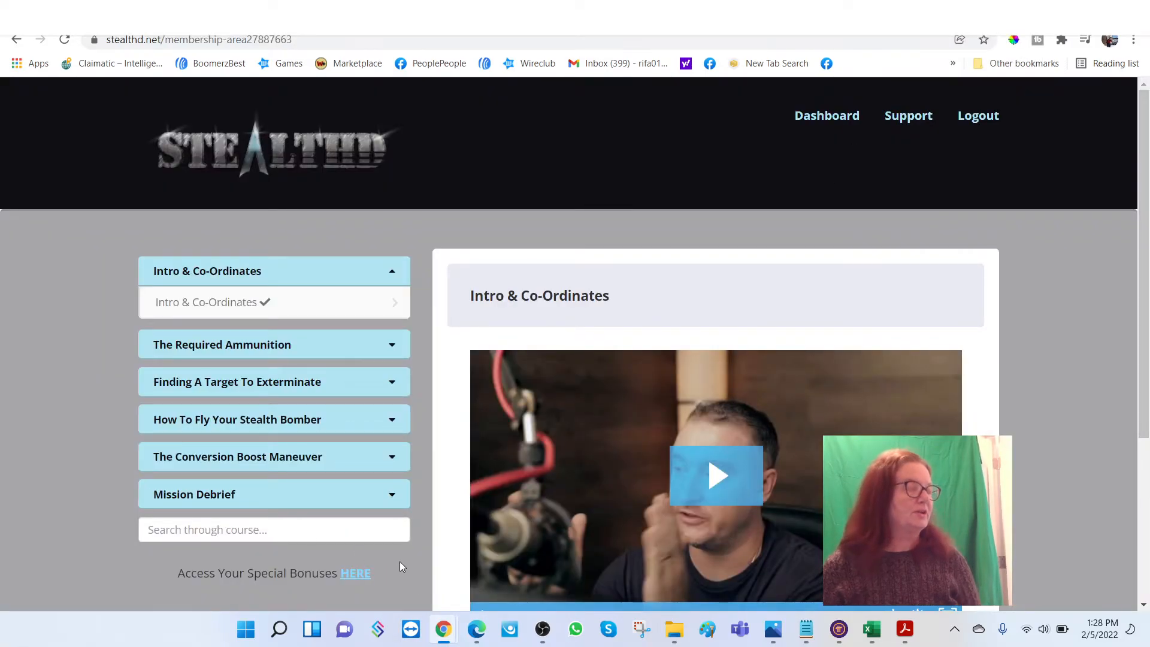
mouse_move(687, 464)
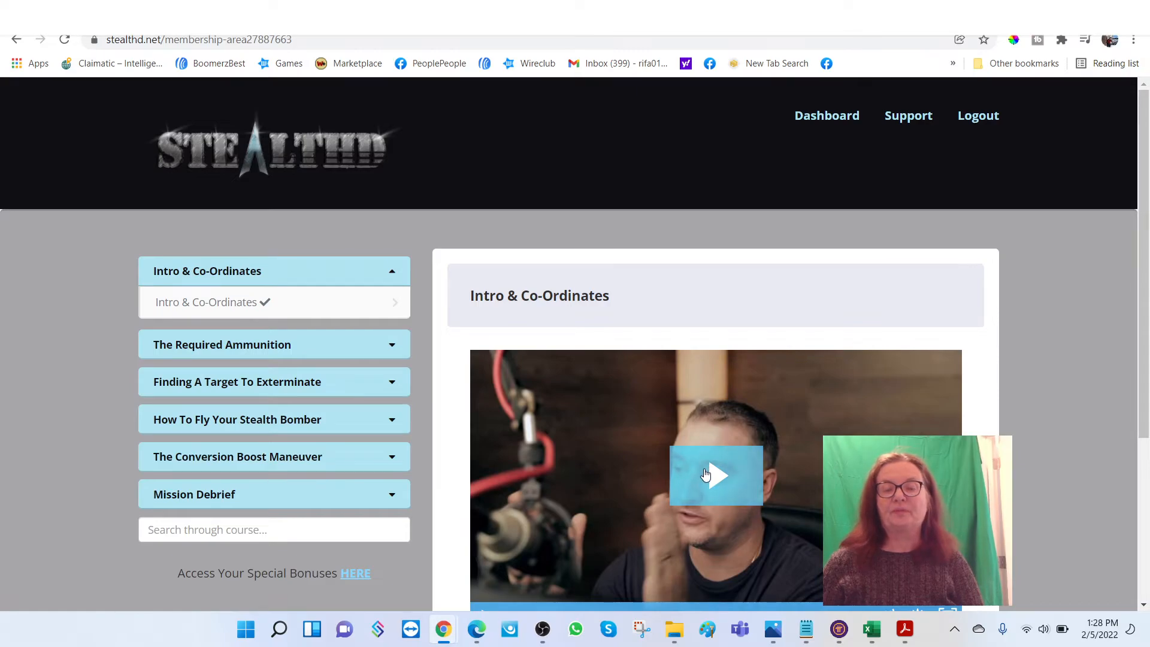
Play the Intro & Co-Ordinates lesson video in the StealthD course's first module.
left_click(715, 474)
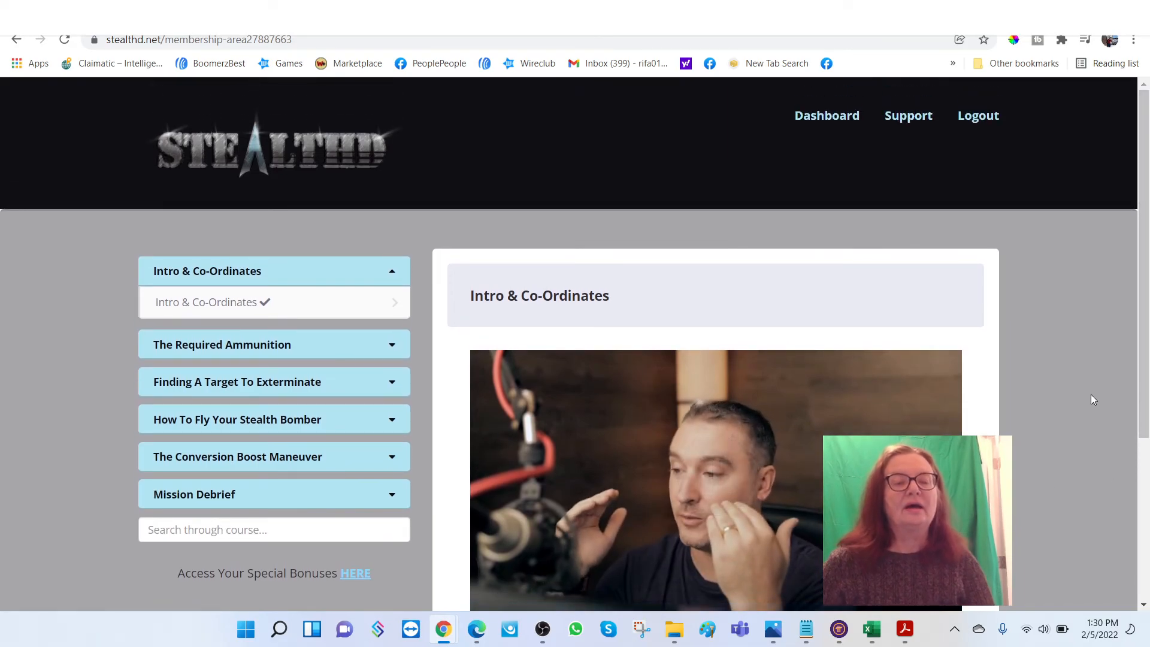
mouse_move(370, 251)
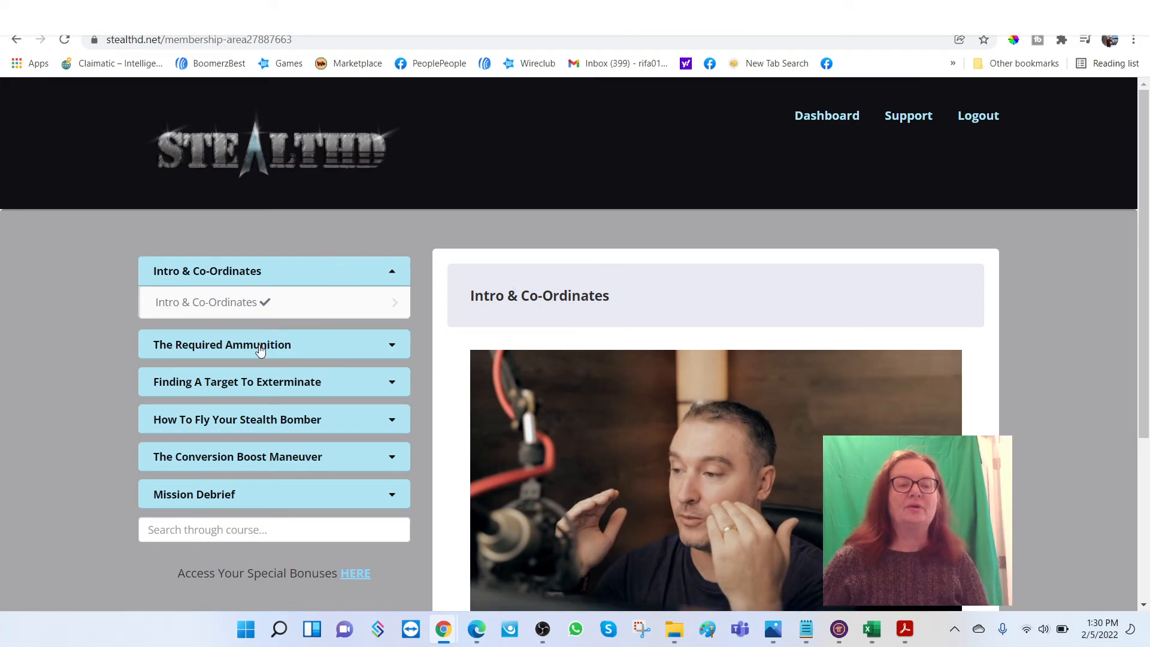
Expand The Required Ammunition, Finding A Target To Exterminate and How To Fly Your Stealth Bomber modules.
left_click(273, 343)
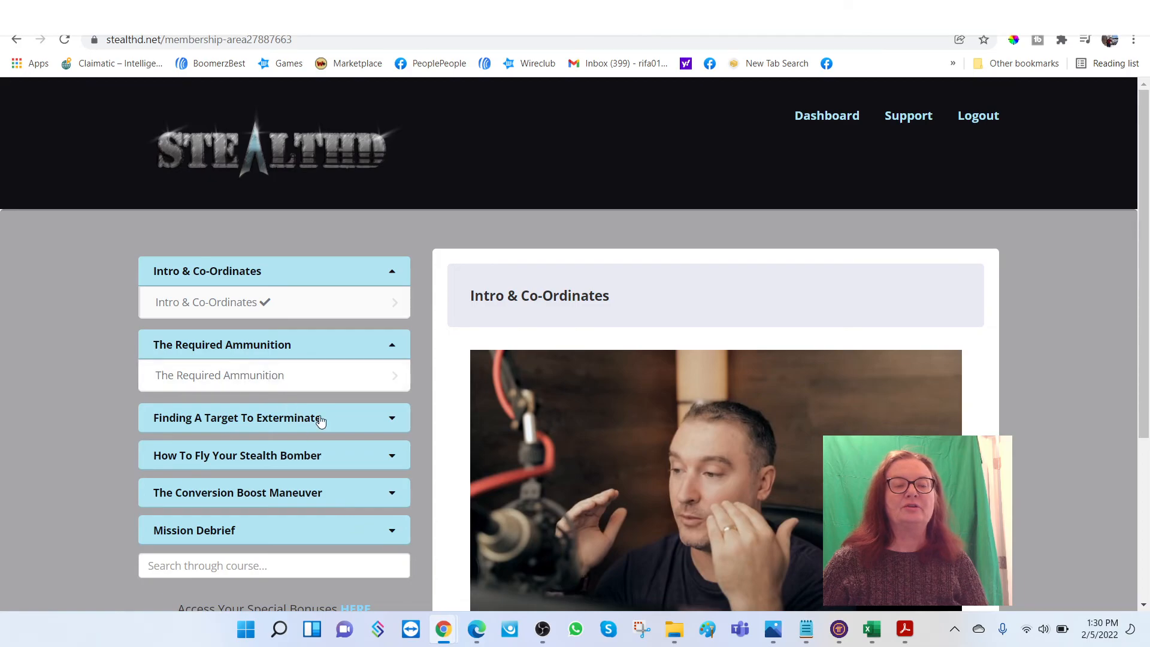
left_click(236, 417)
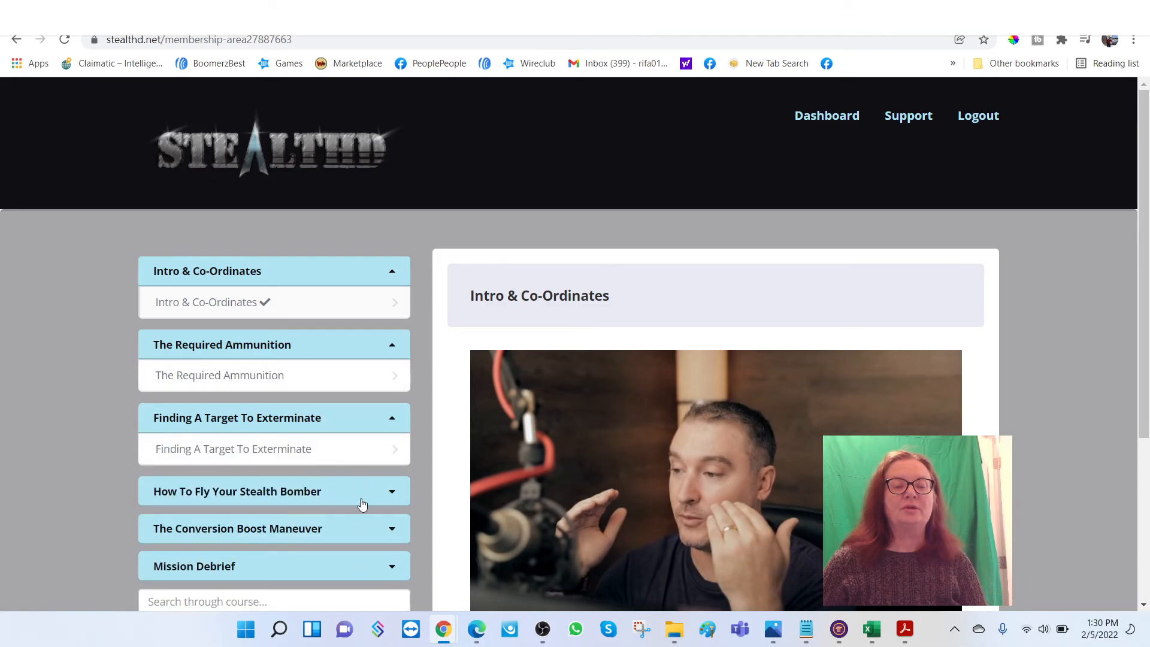
scroll("down", 3)
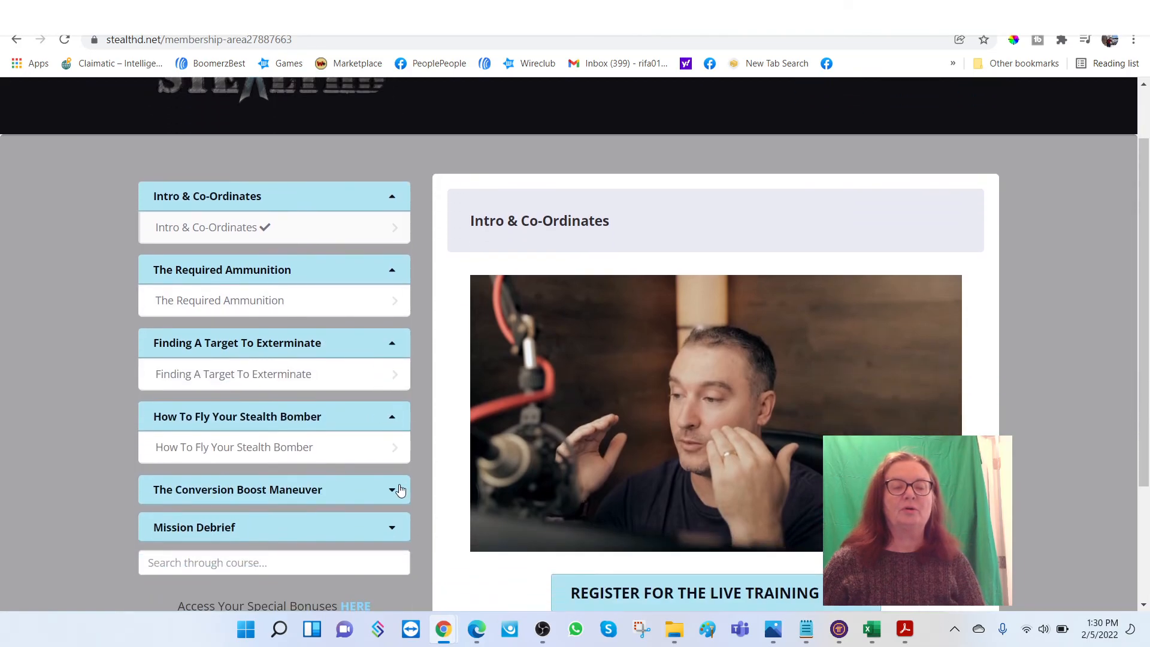